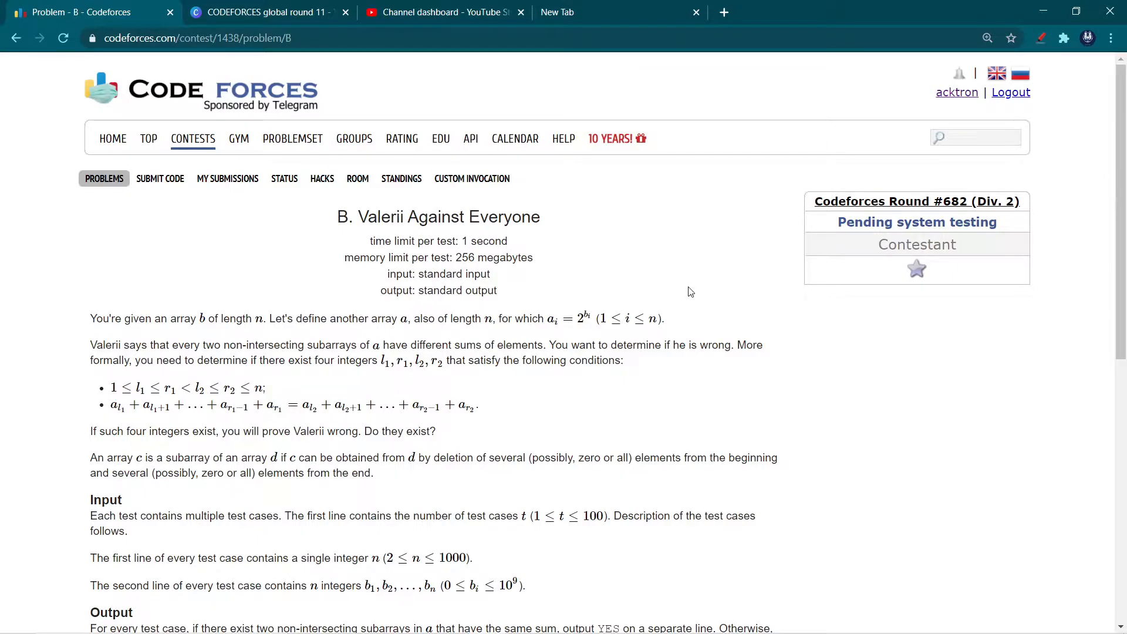
pyautogui.moveTo(722, 280)
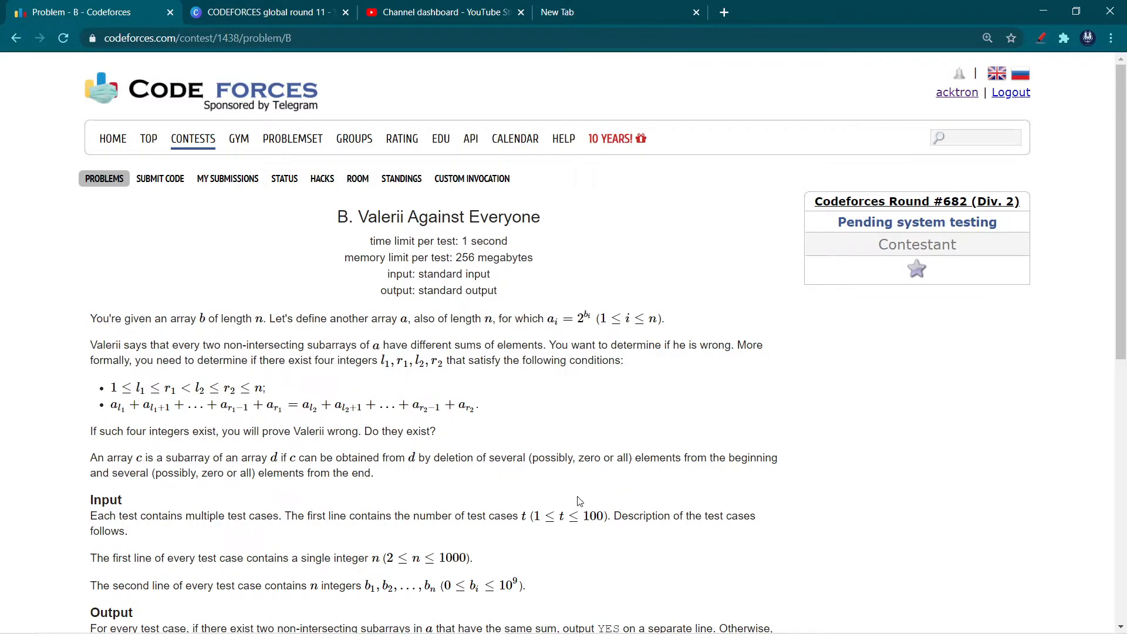
# Scroll to the Example section showing sample input and YES/NO output.
pyautogui.scroll(-3)
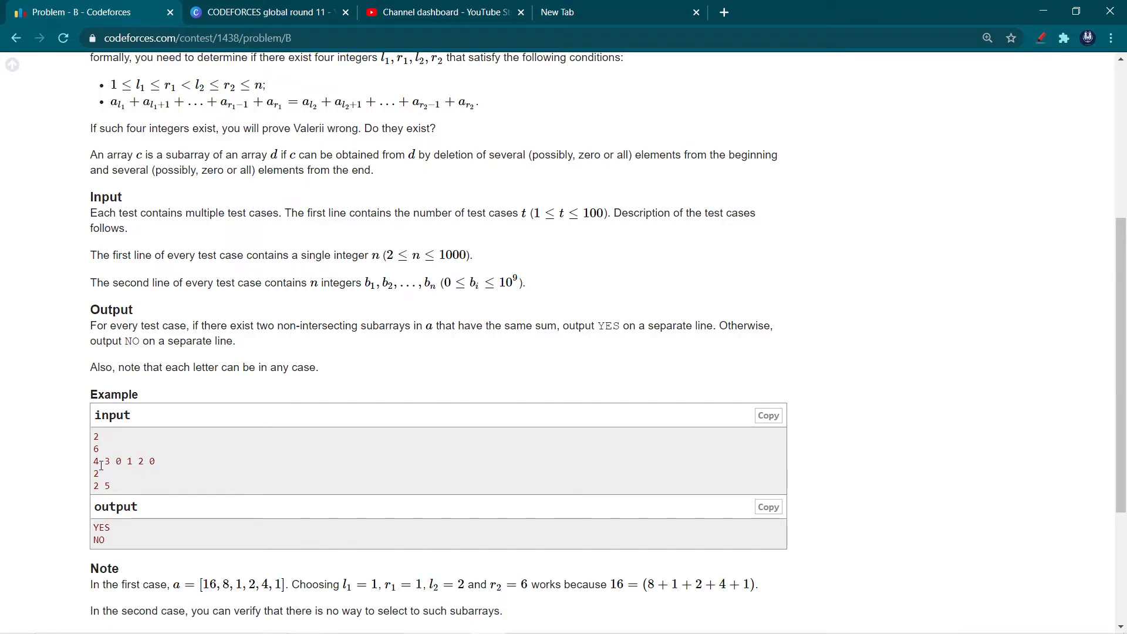
pyautogui.moveTo(177, 468)
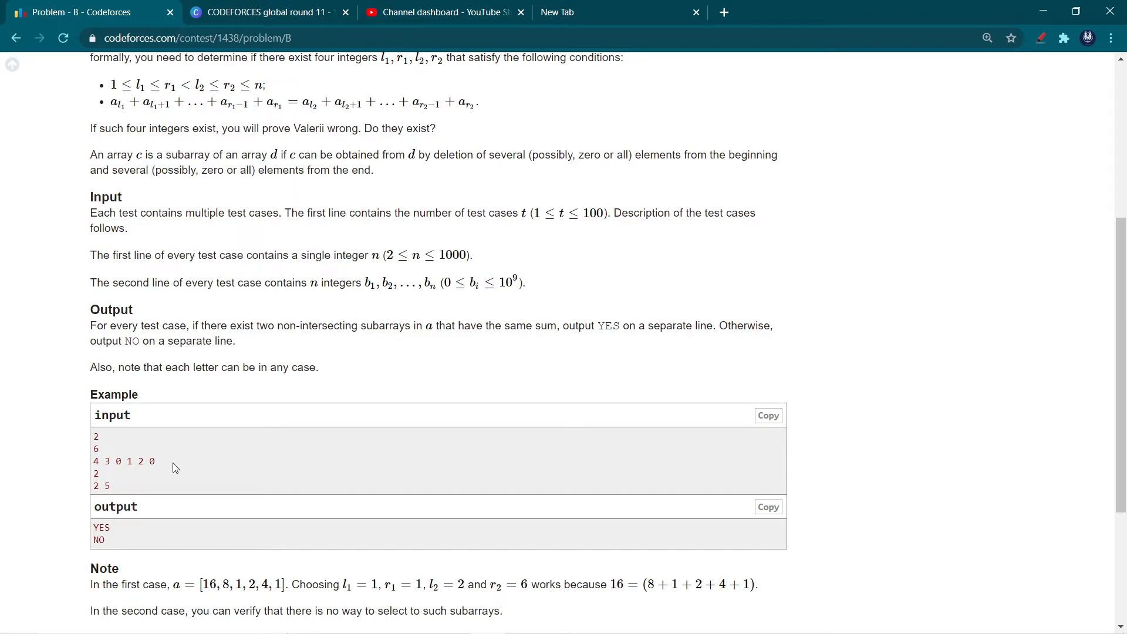
pyautogui.moveTo(95, 491)
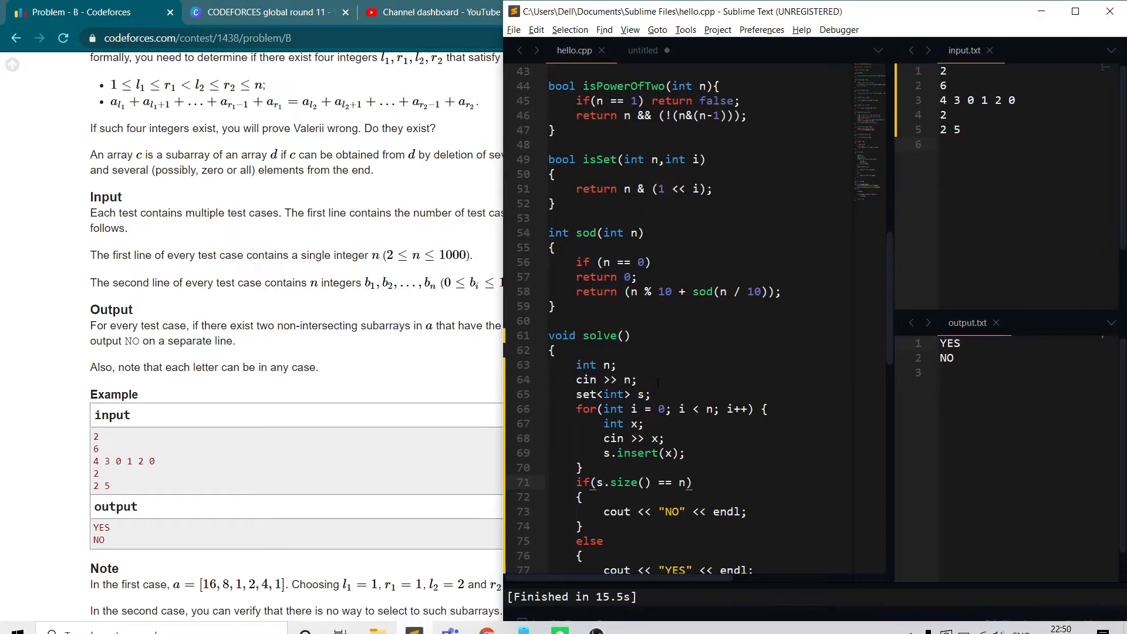
# Scroll hello.cpp to the set-based solve() function and place the cursor at line 71.
pyautogui.scroll(-3)
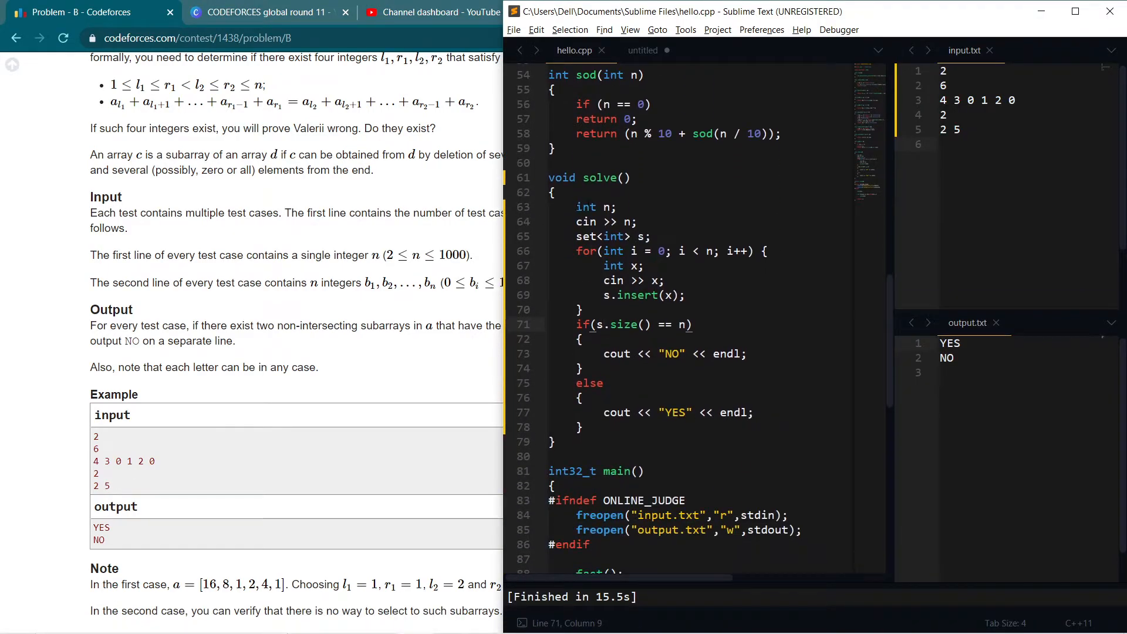
pyautogui.click(575, 207)
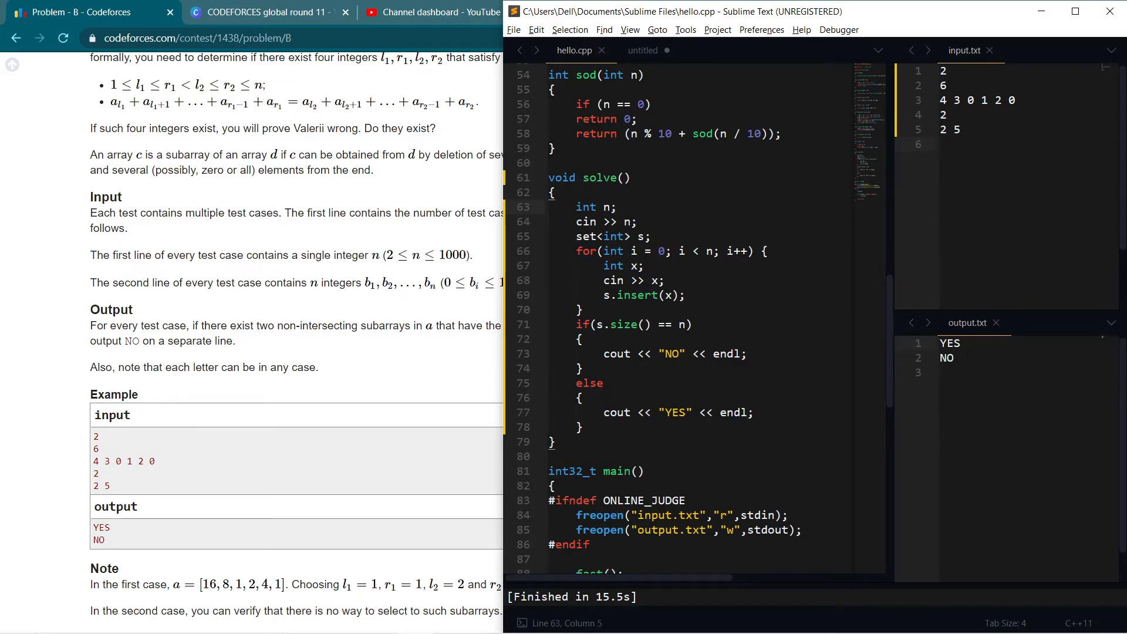
pyautogui.moveTo(494, 303)
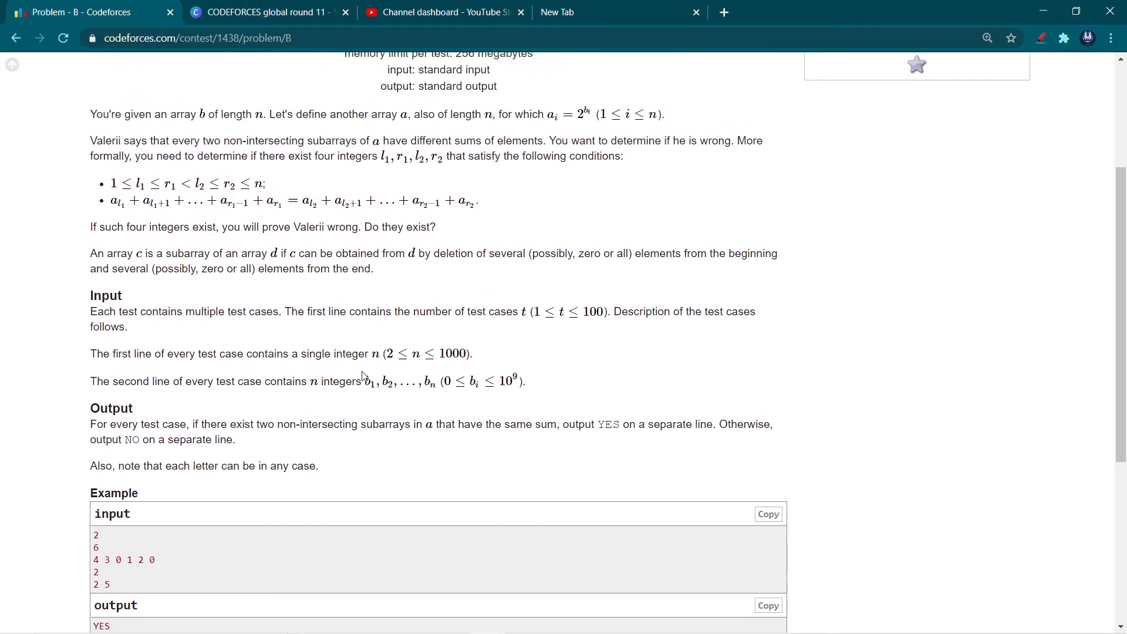
# Scroll the problem page back to the title and limits of 1438B.
pyautogui.scroll(3)
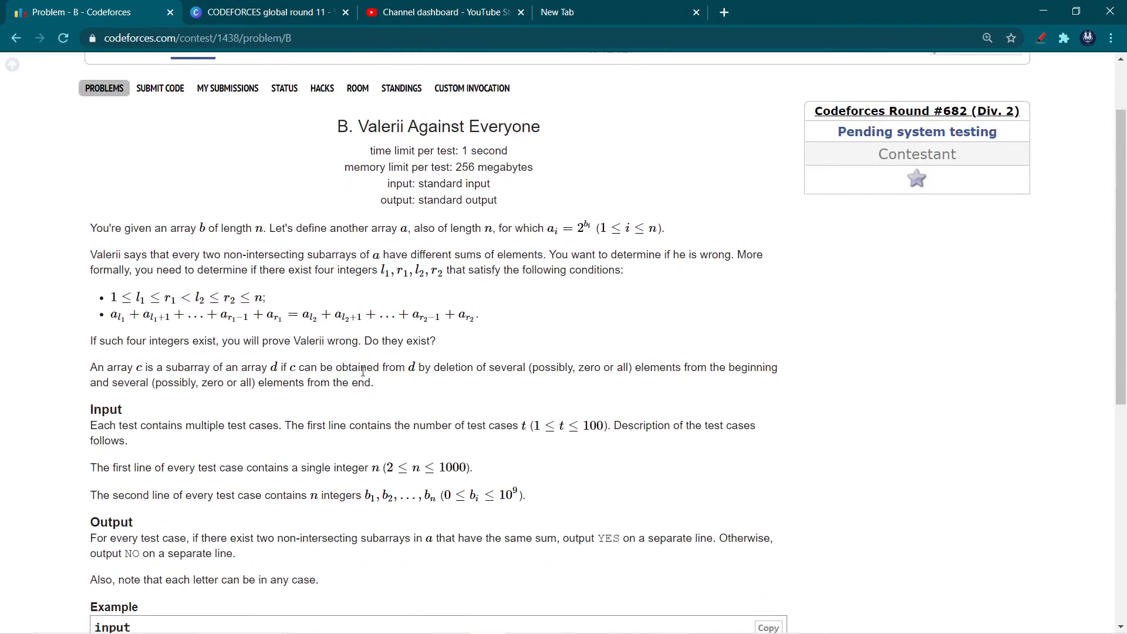
pyautogui.scroll(-3)
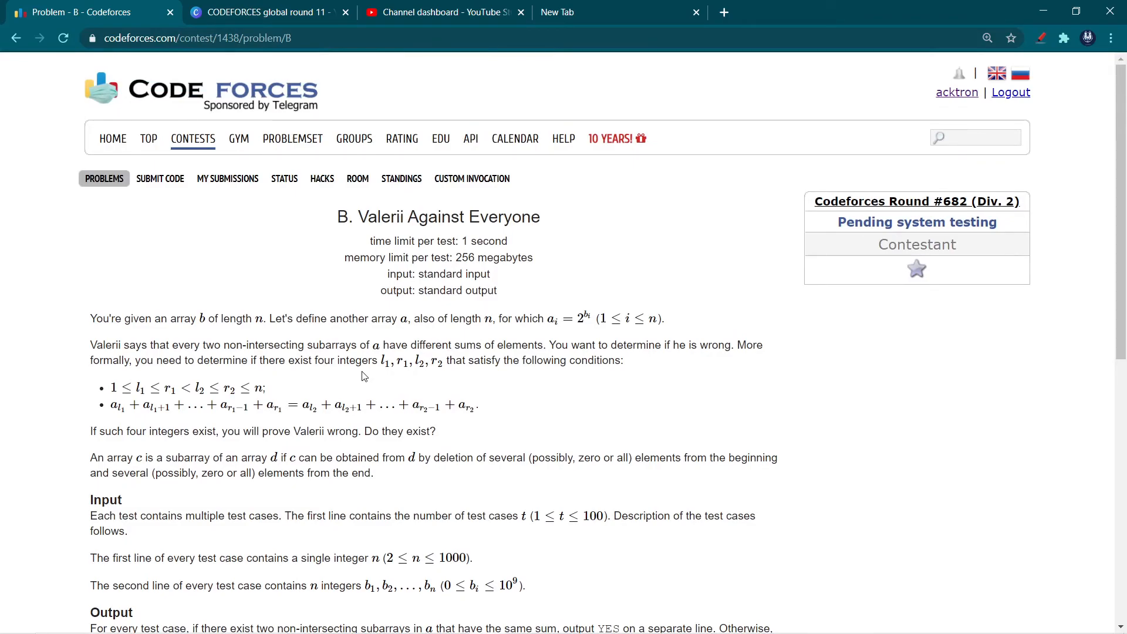
pyautogui.moveTo(476, 357)
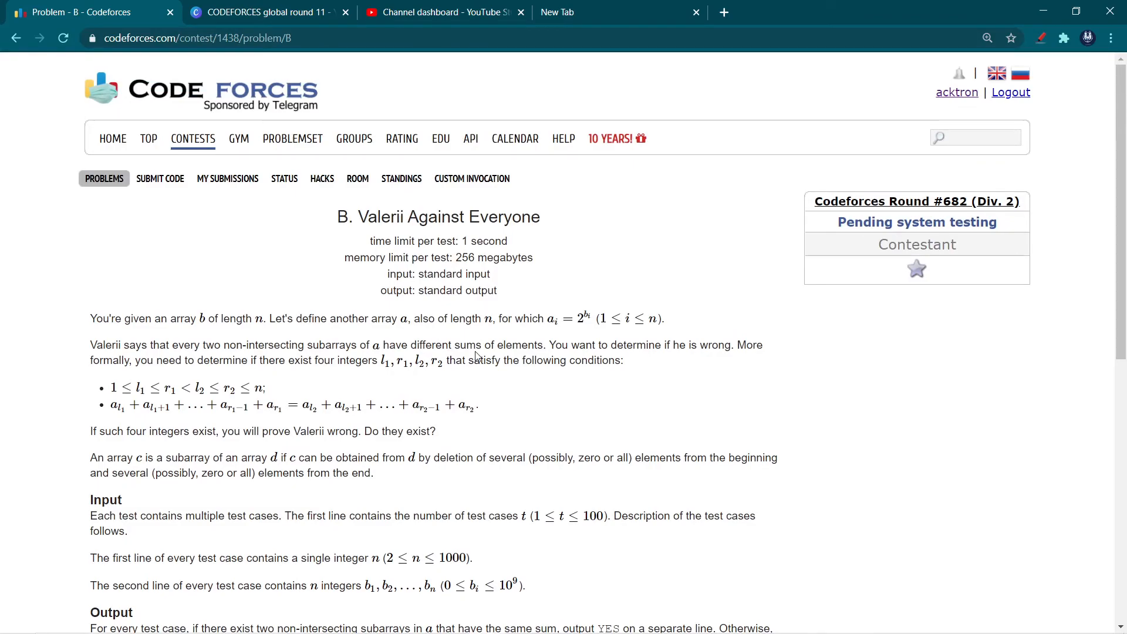